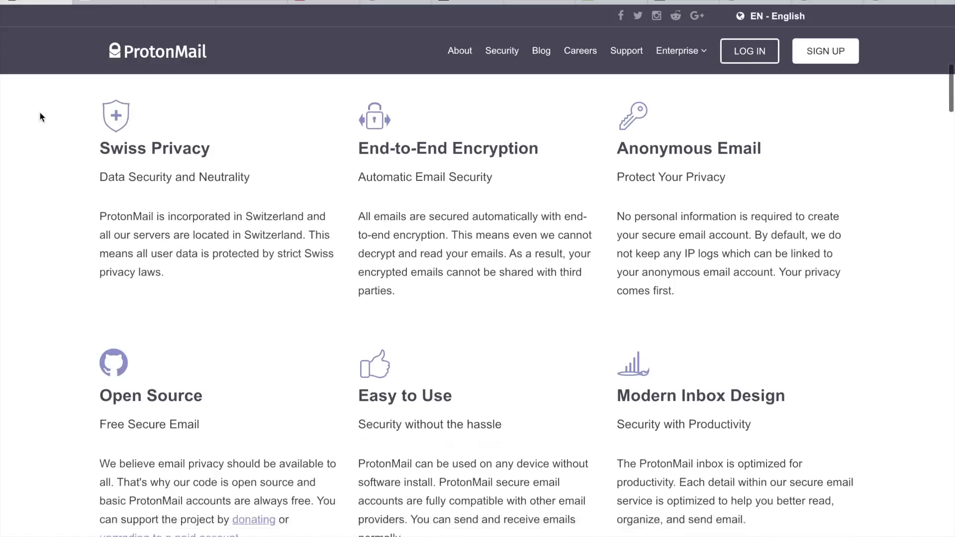
# Scroll the ProtonMail page down to the Swiss privacy and end-to-end encryption features
pyautogui.scroll(-3)
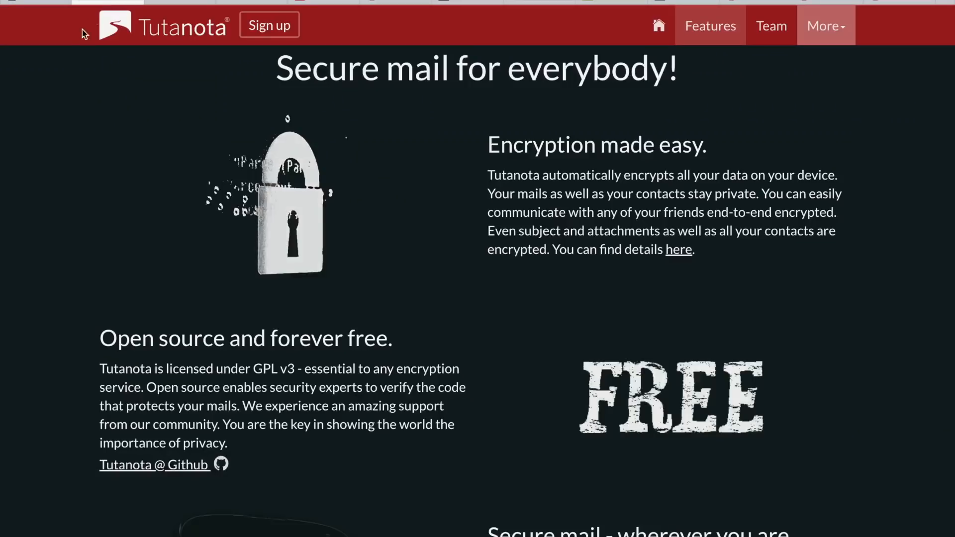
pyautogui.moveTo(45, 91)
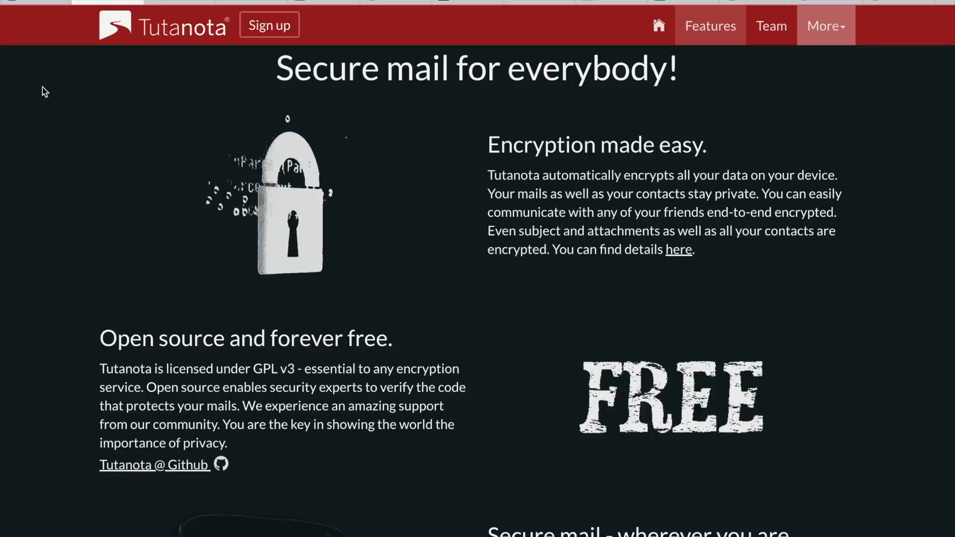
# Switch to the Tutanota tab showing its secure-mail homepage with encryption and open-source details
pyautogui.click(178, 2)
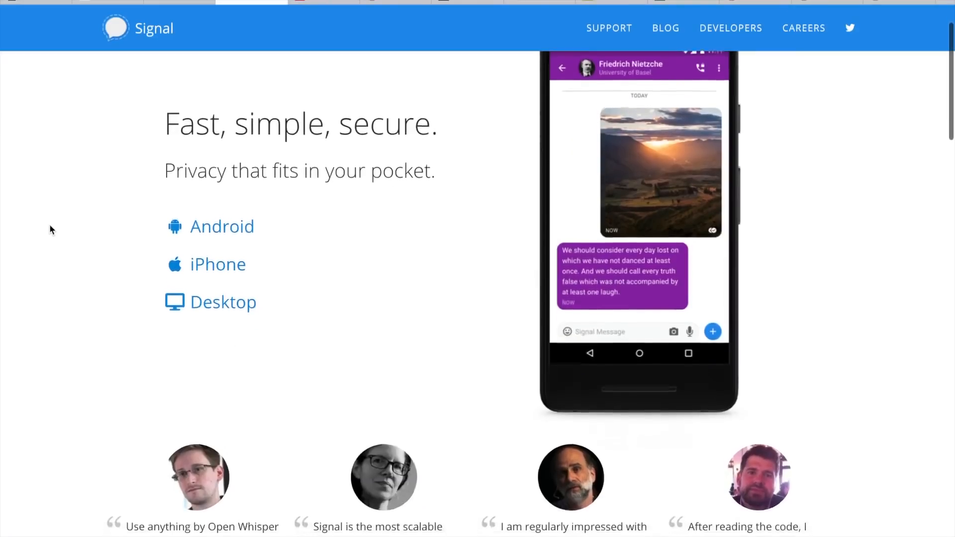
# Scroll the Signal homepage down to the security experts' endorsement quotes
pyautogui.scroll(-3)
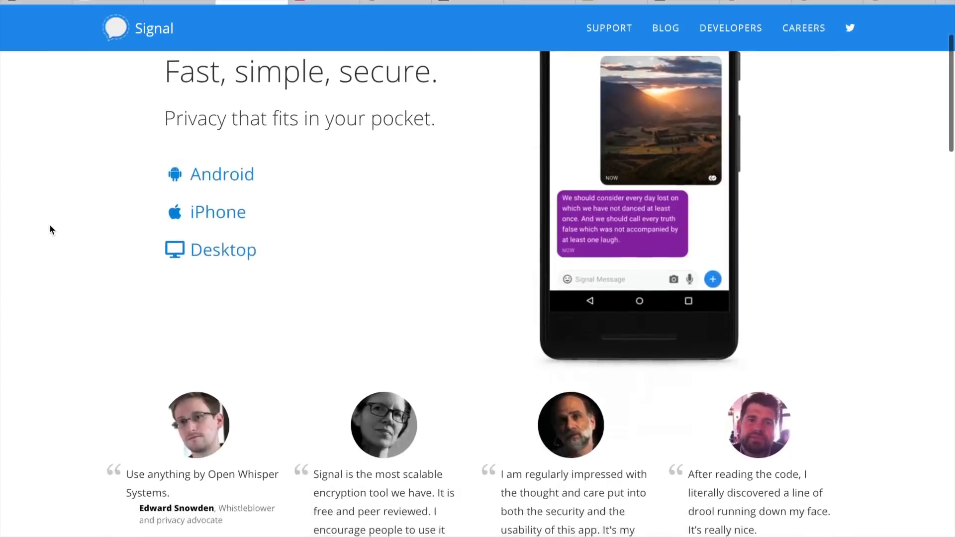
pyautogui.scroll(-3)
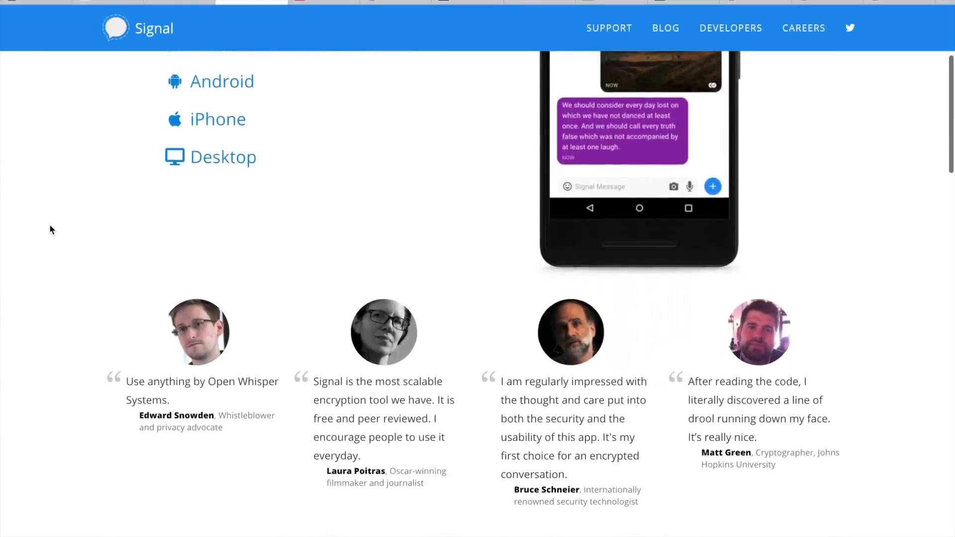
pyautogui.scroll(-3)
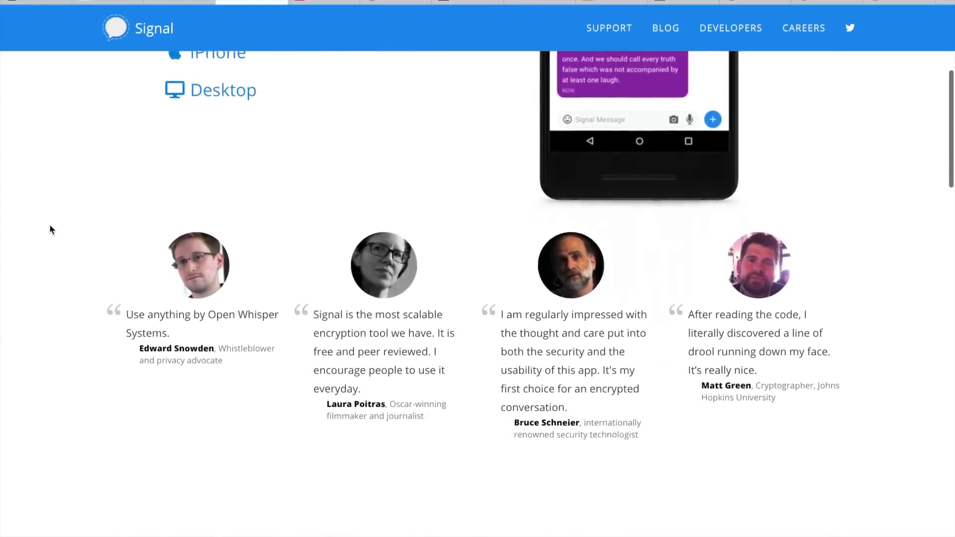
pyautogui.scroll(-3)
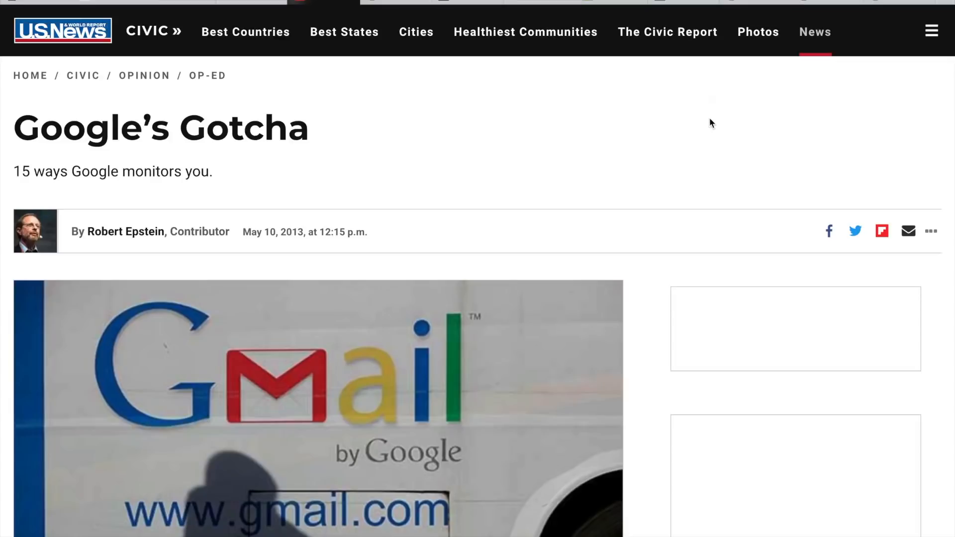
pyautogui.moveTo(712, 124)
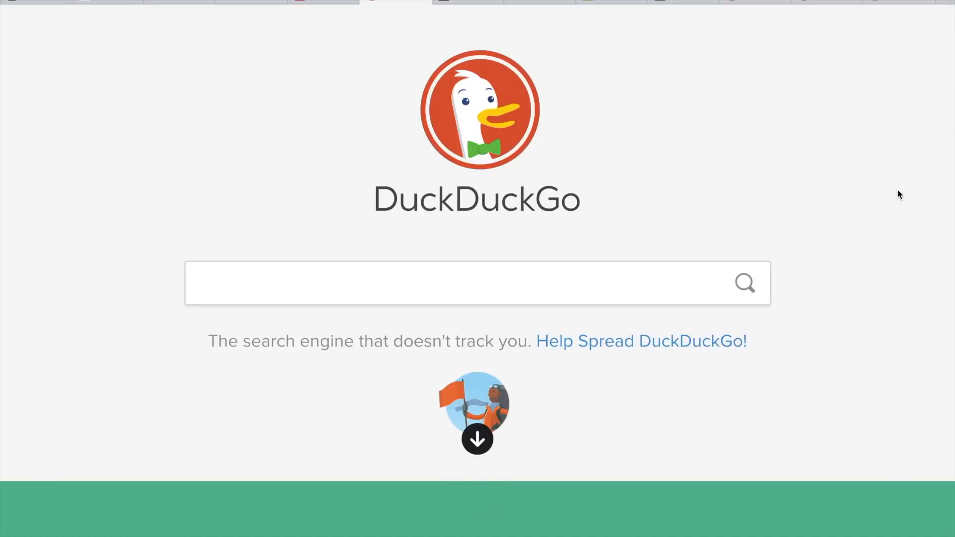
# Scroll the DuckDuckGo homepage through its no-personal-data and no-ad-tracking pledges
pyautogui.scroll(-3)
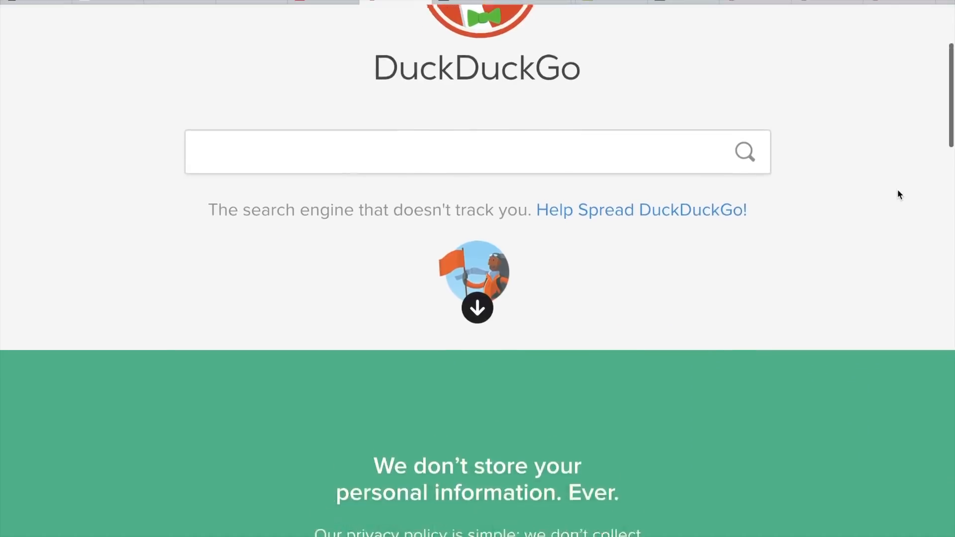
pyautogui.scroll(-3)
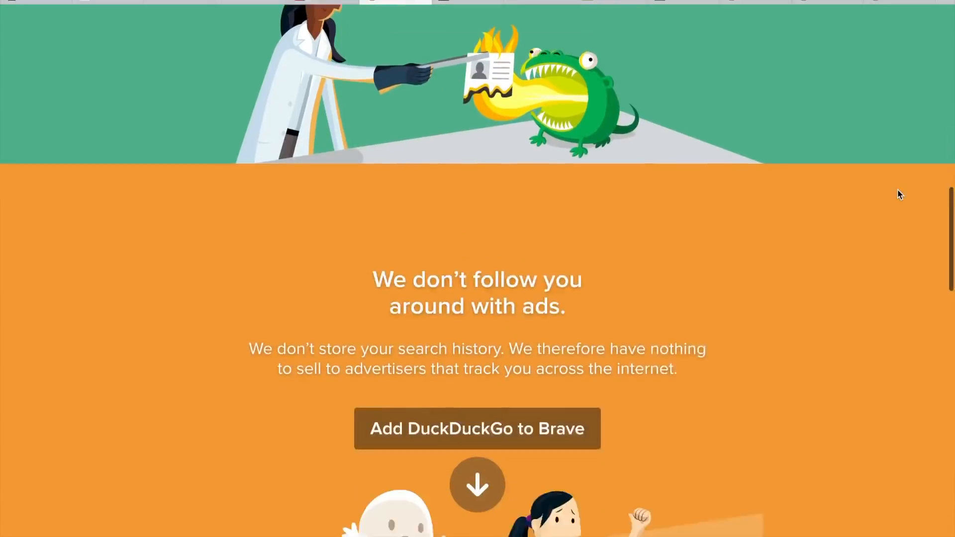
pyautogui.scroll(-3)
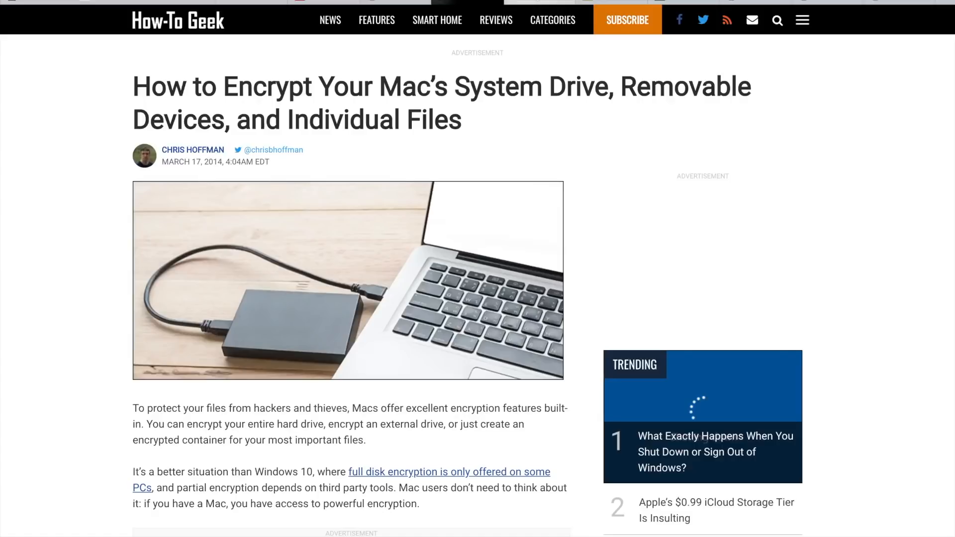
# Scroll down the How-To Geek guide on encrypting a Mac's system drive and files
pyautogui.scroll(-3)
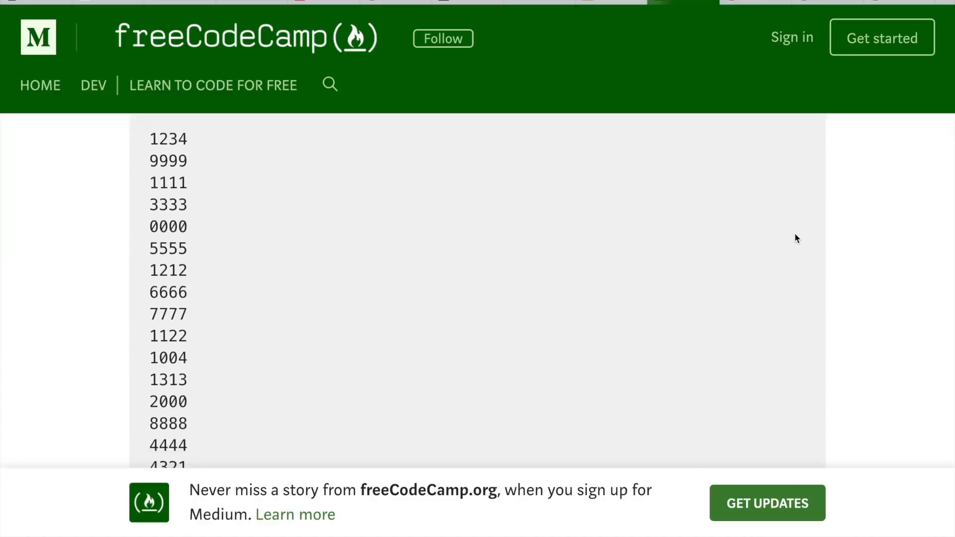
# Scroll the freeCodeCamp list of common four-digit PINs down to its last entry, 1010
pyautogui.scroll(-3)
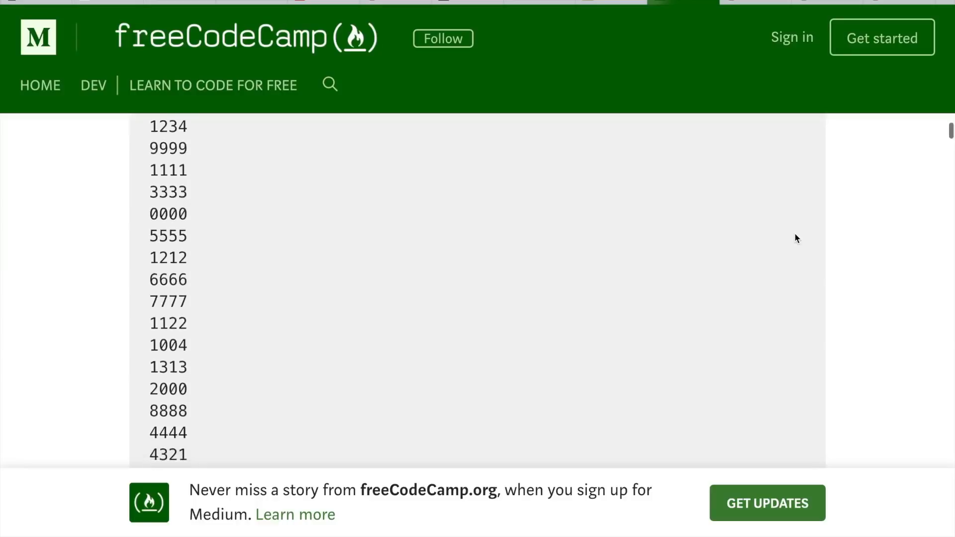
pyautogui.scroll(-3)
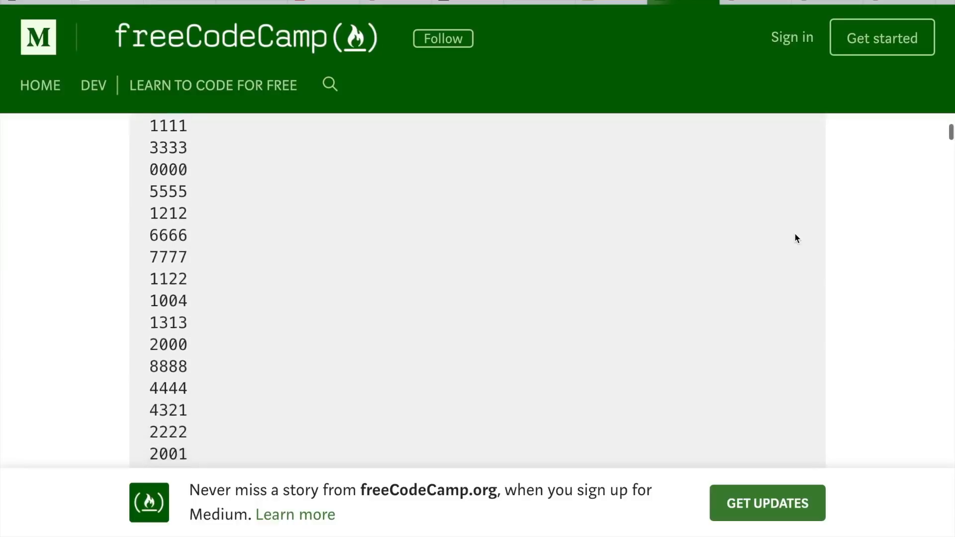
pyautogui.scroll(-3)
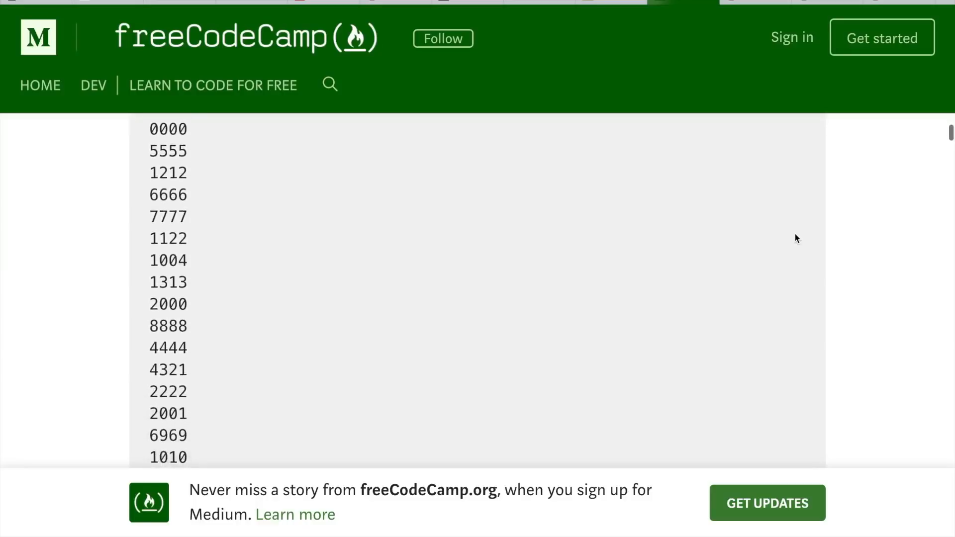
pyautogui.scroll(-3)
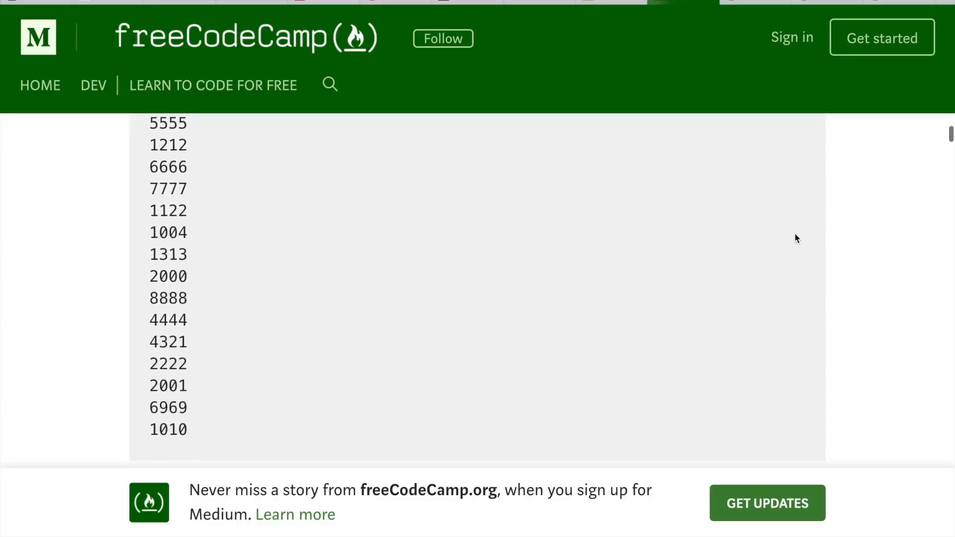
pyautogui.scroll(-3)
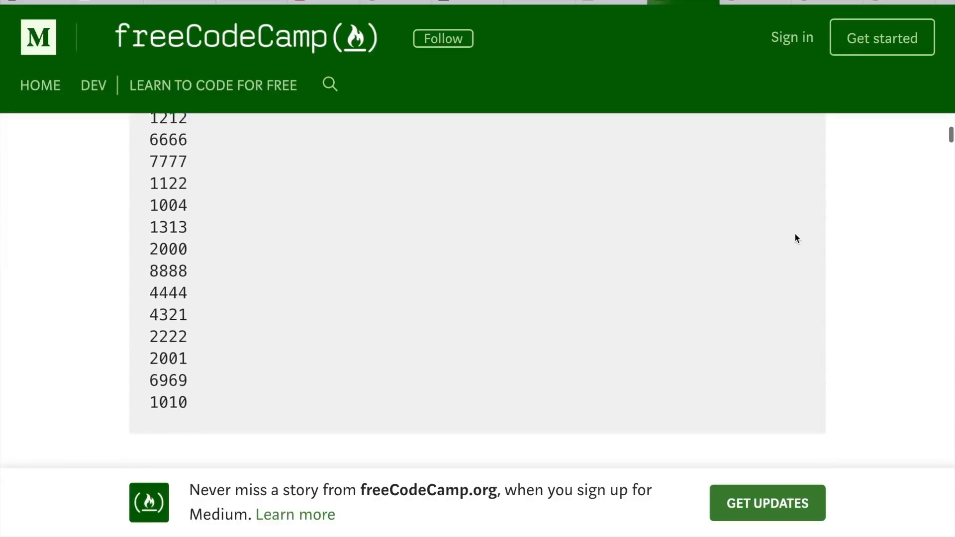